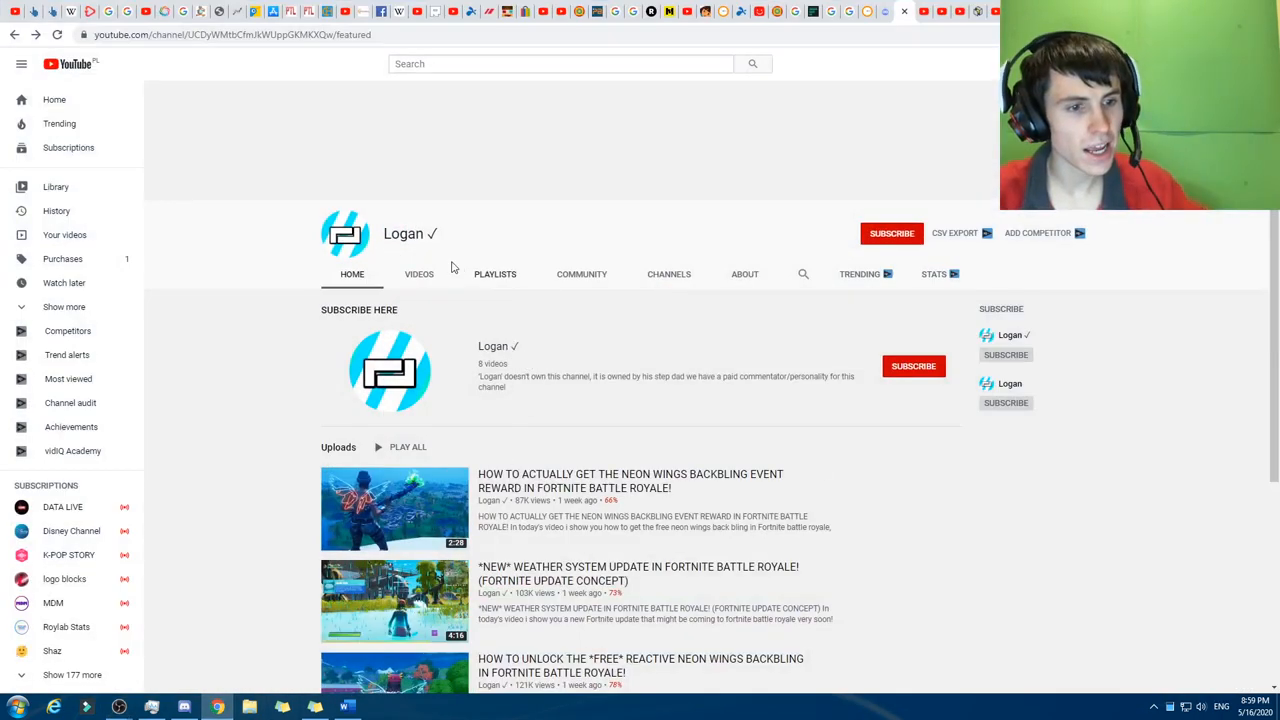
pyautogui.moveTo(728, 248)
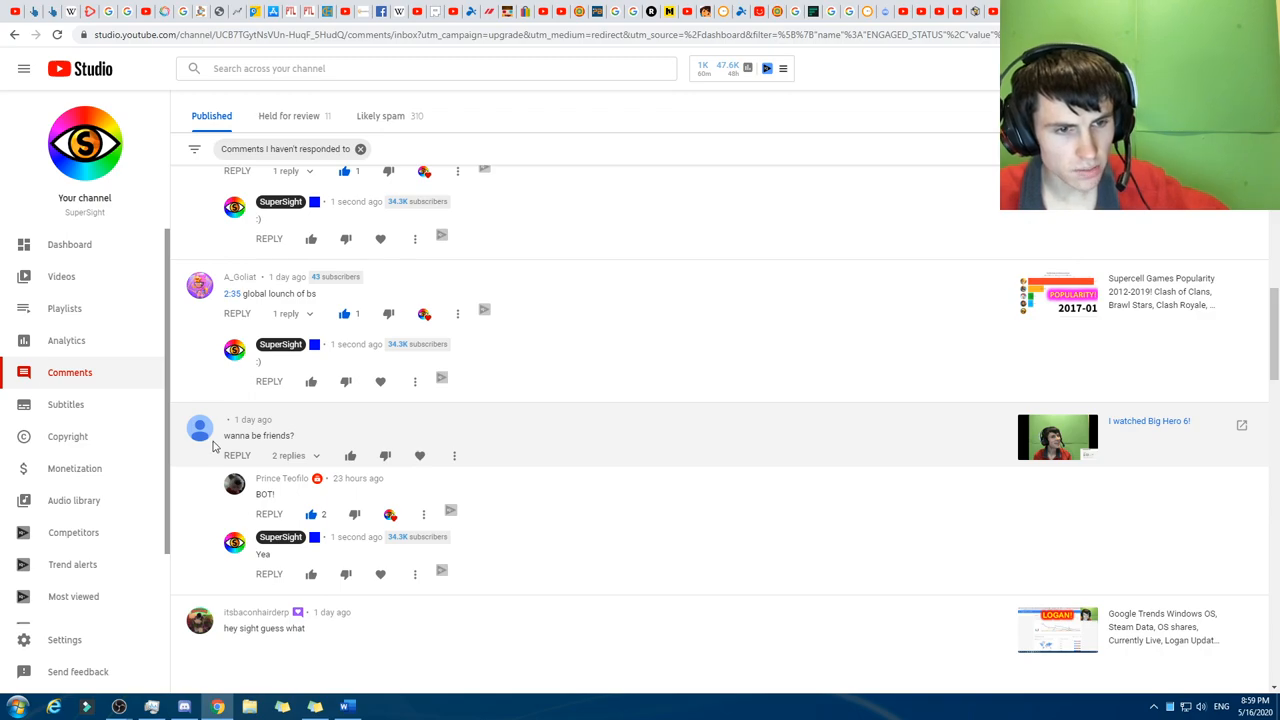
pyautogui.moveTo(808, 380)
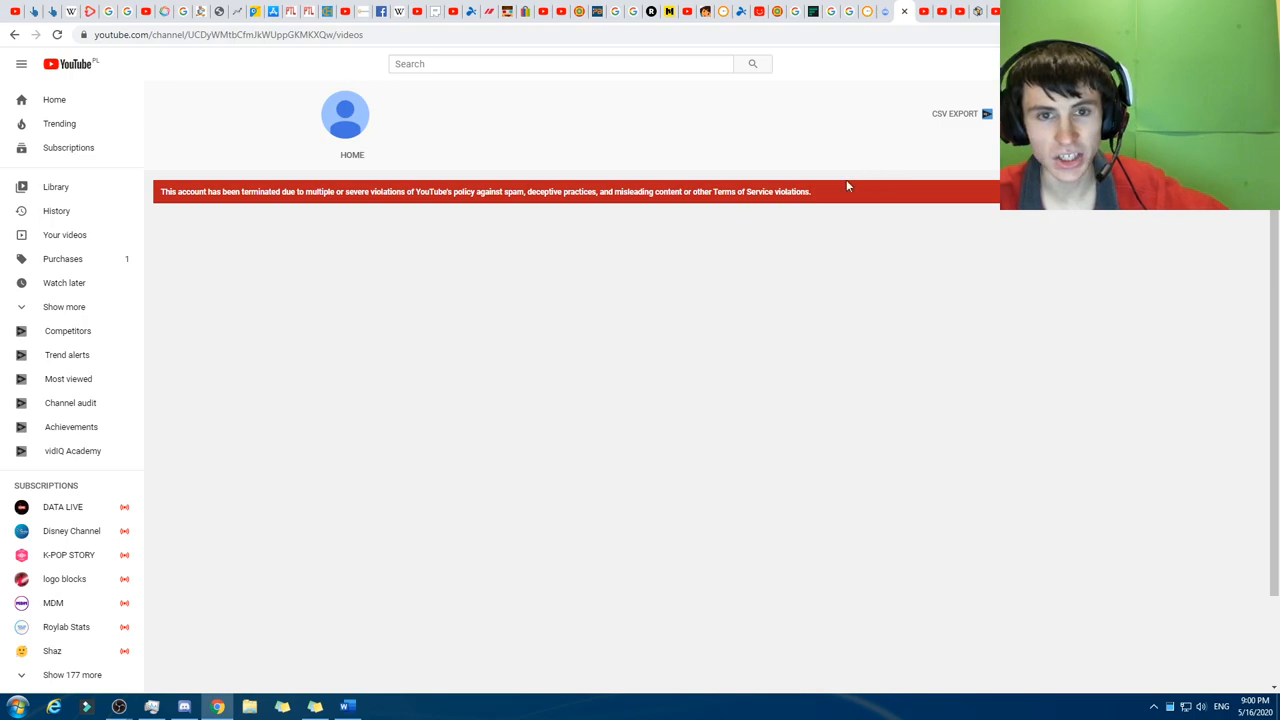
pyautogui.moveTo(904, 100)
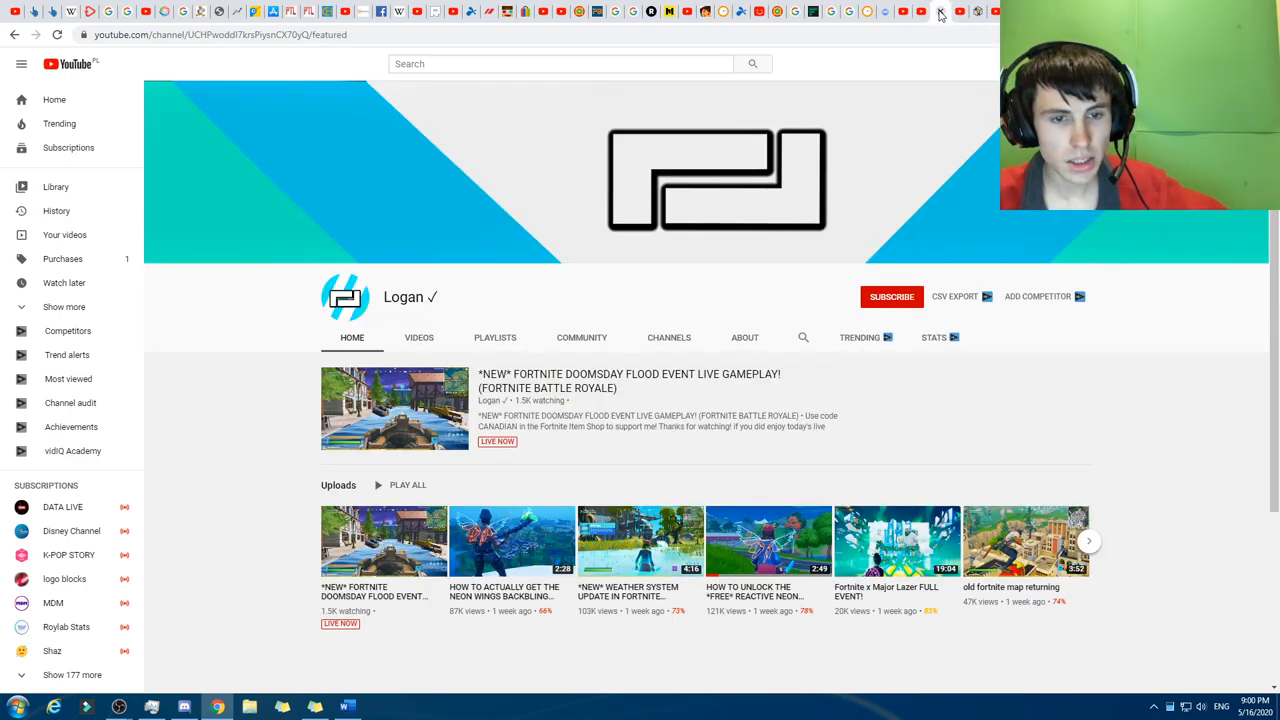
# - Browse the Vakzy channel's videos, home, featured channels and about details (joined April 2020)
pyautogui.rightClick(940, 12)
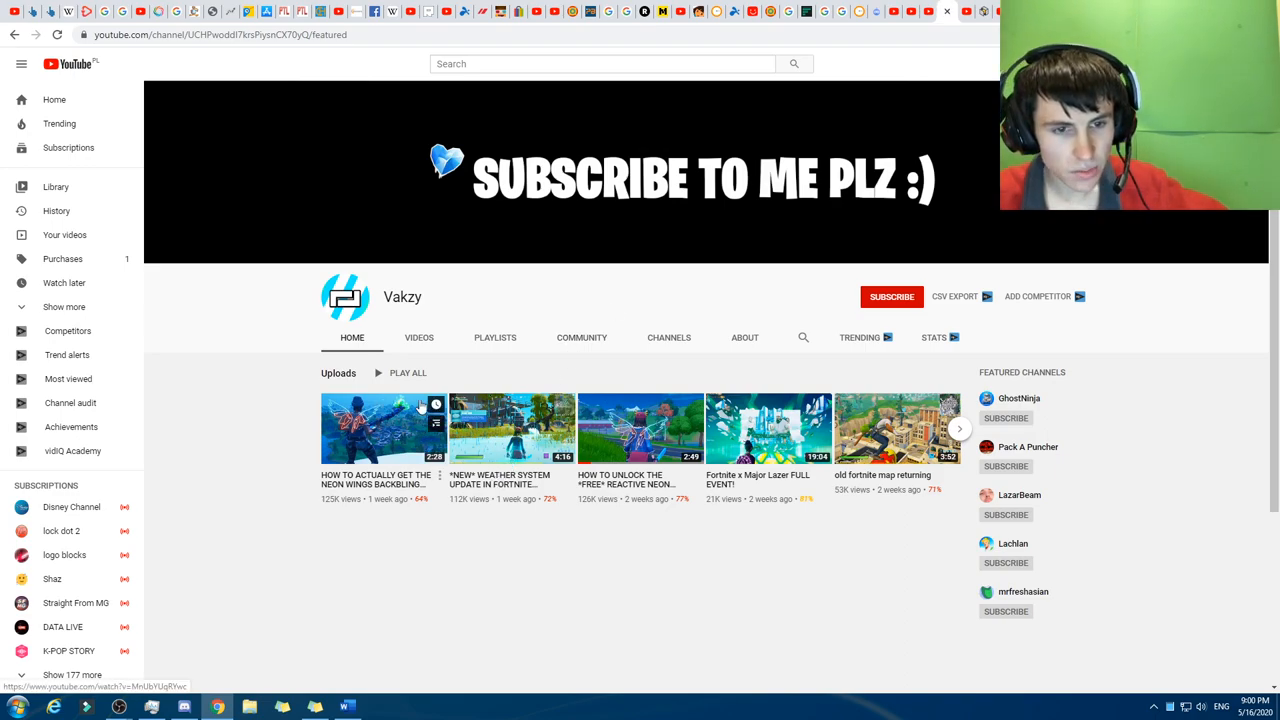
pyautogui.click(418, 336)
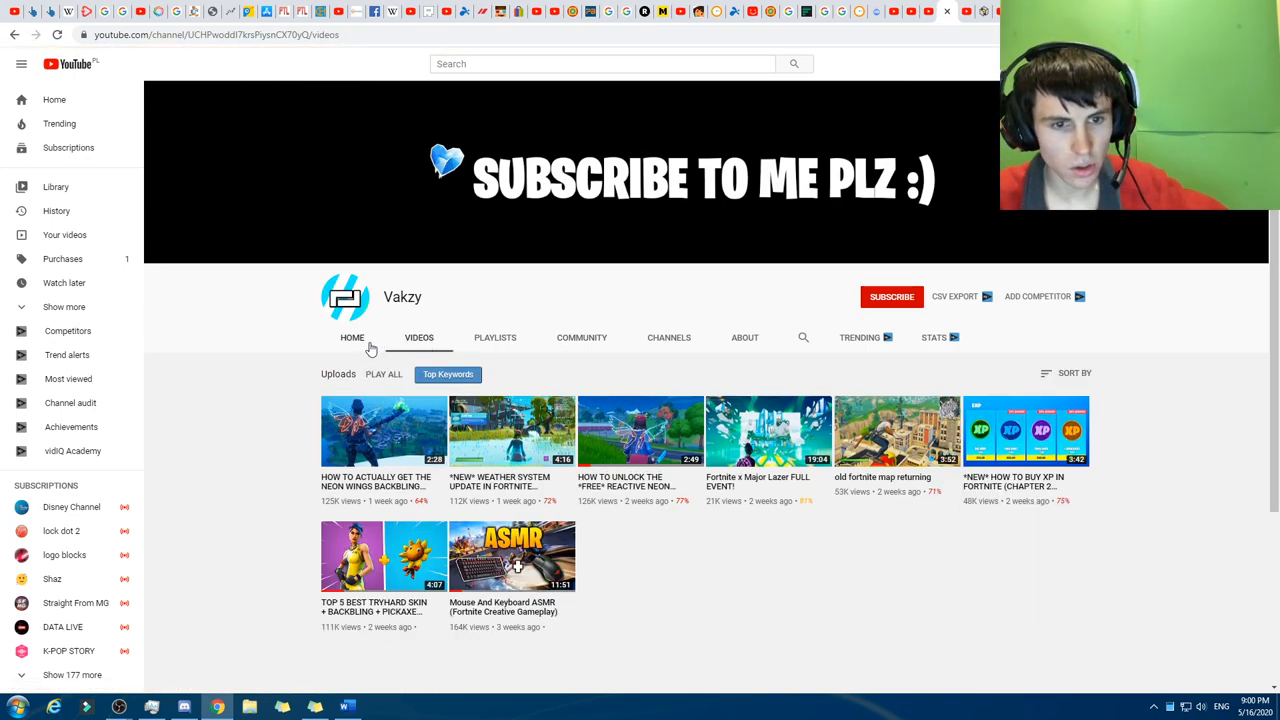
pyautogui.click(352, 336)
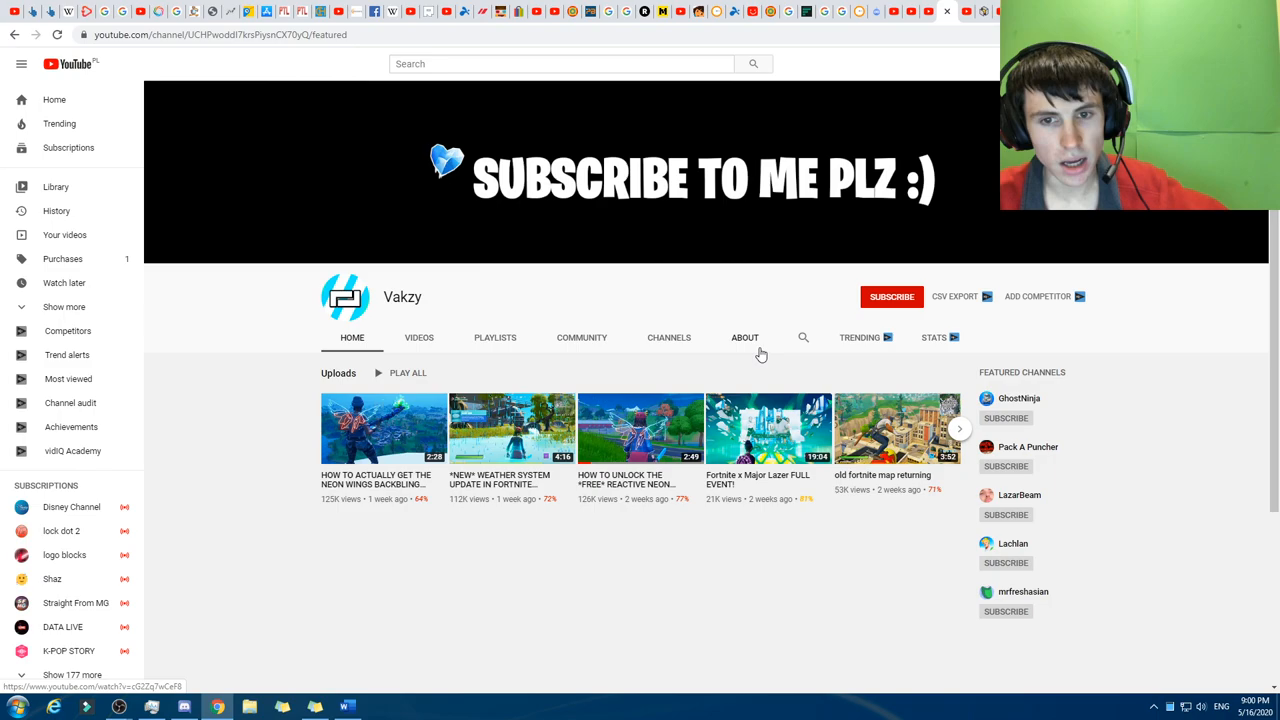
pyautogui.click(668, 336)
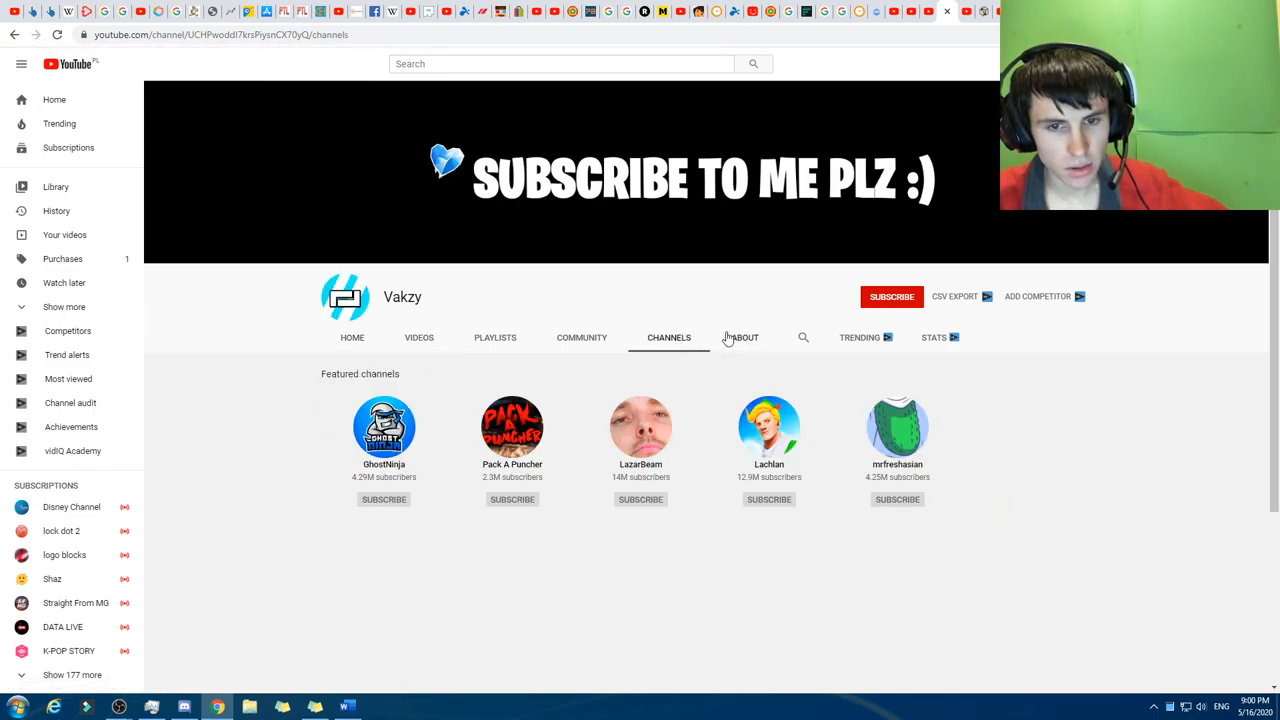
pyautogui.click(744, 336)
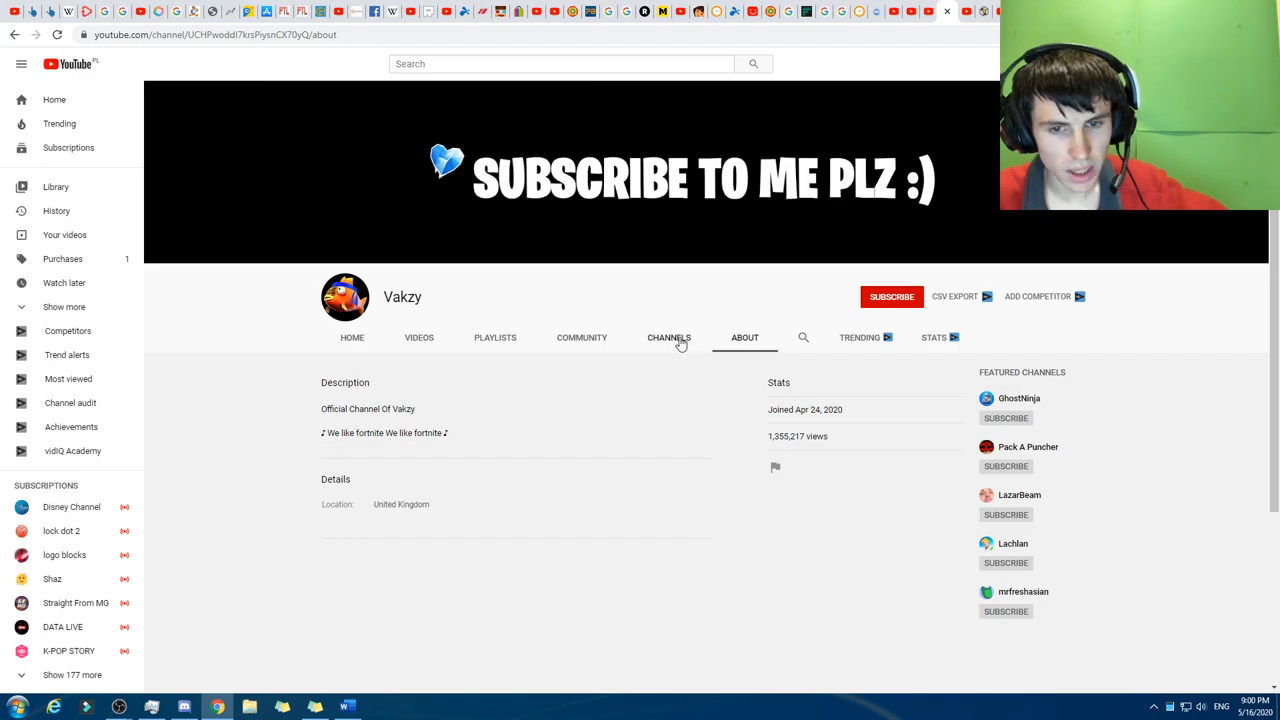
# - Check Vakzy's featured channels and empty playlists, then land on the unverified Logan channel
pyautogui.click(668, 336)
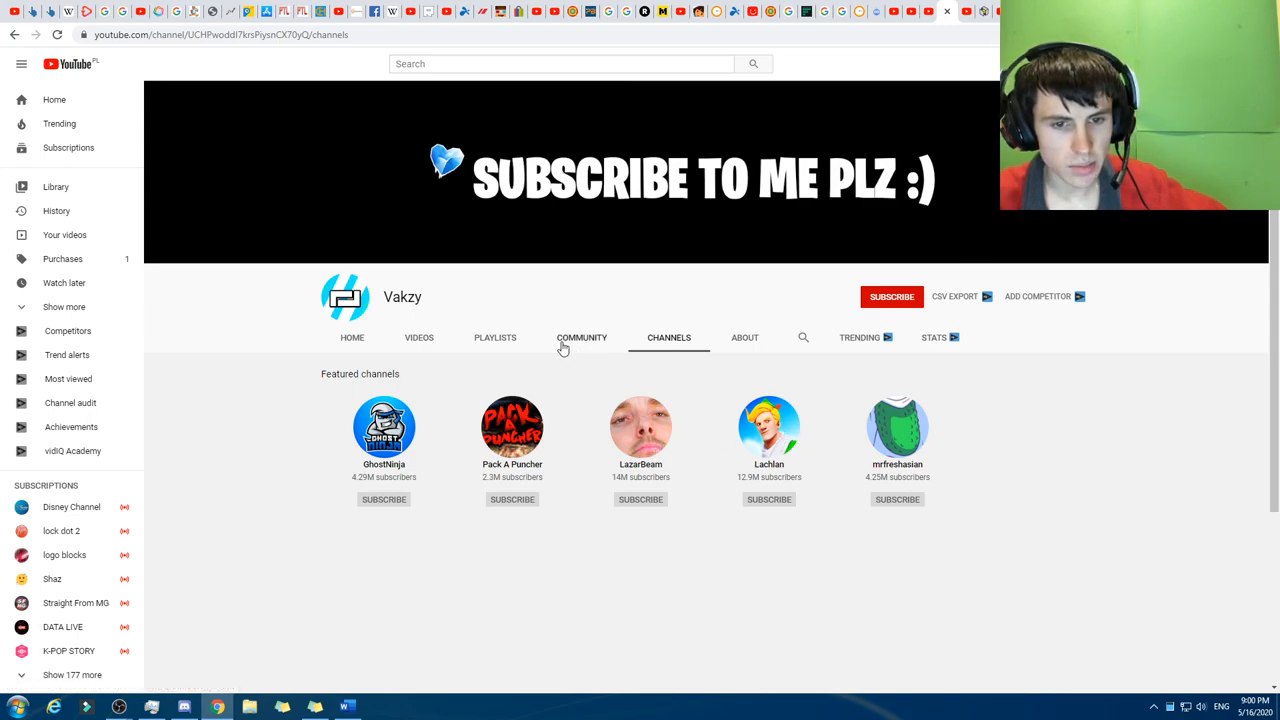
pyautogui.click(496, 336)
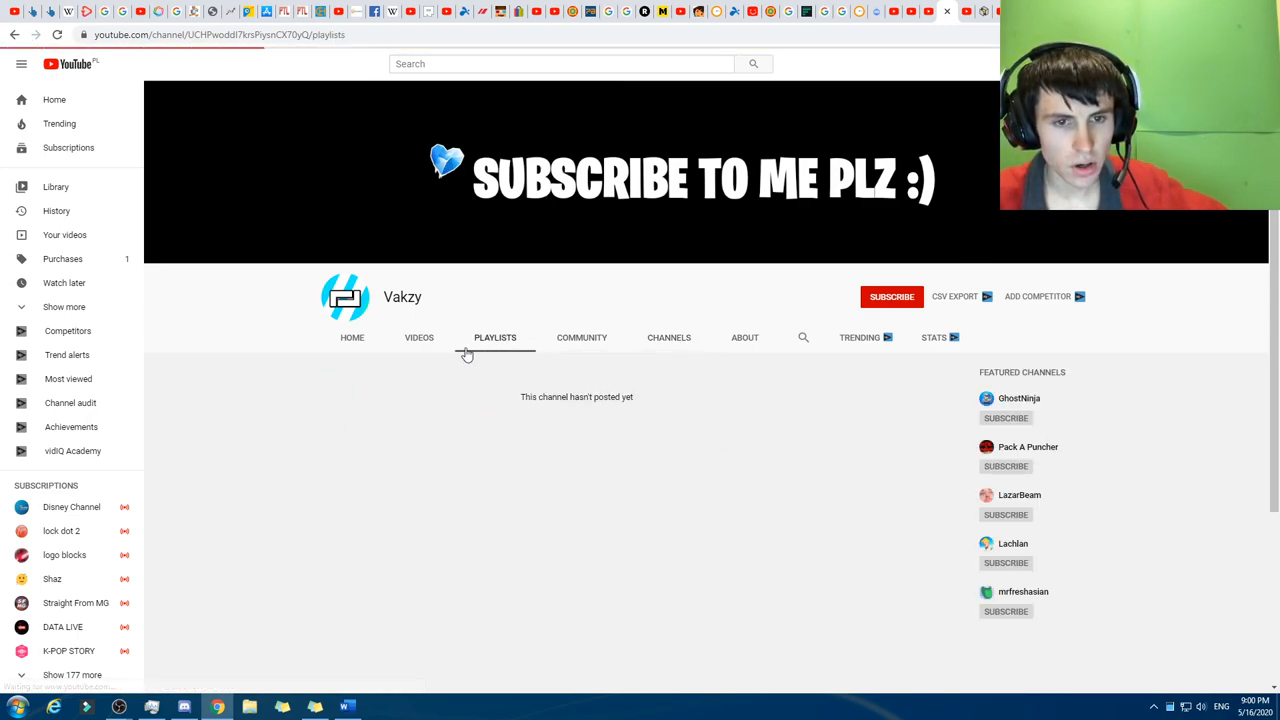
pyautogui.click(420, 336)
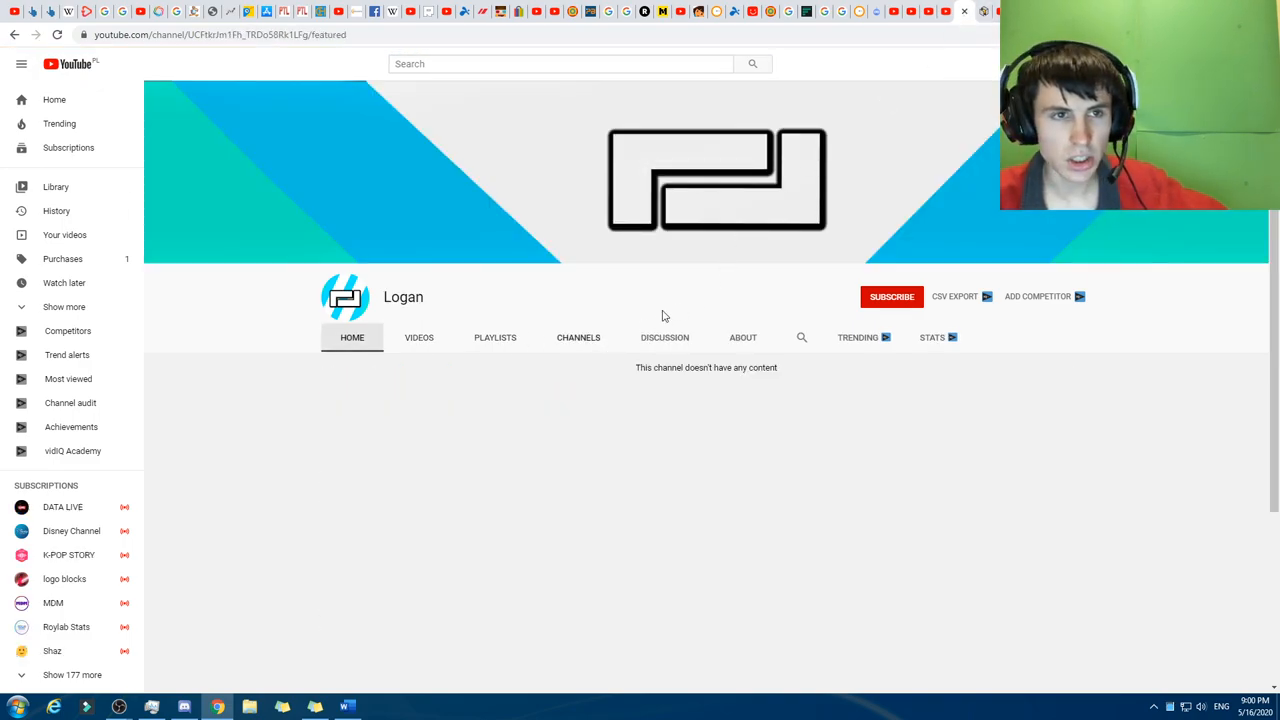
# - View the Logan channel's featured channels and discussion, expanding the replies under a comment
pyautogui.rightClick(964, 12)
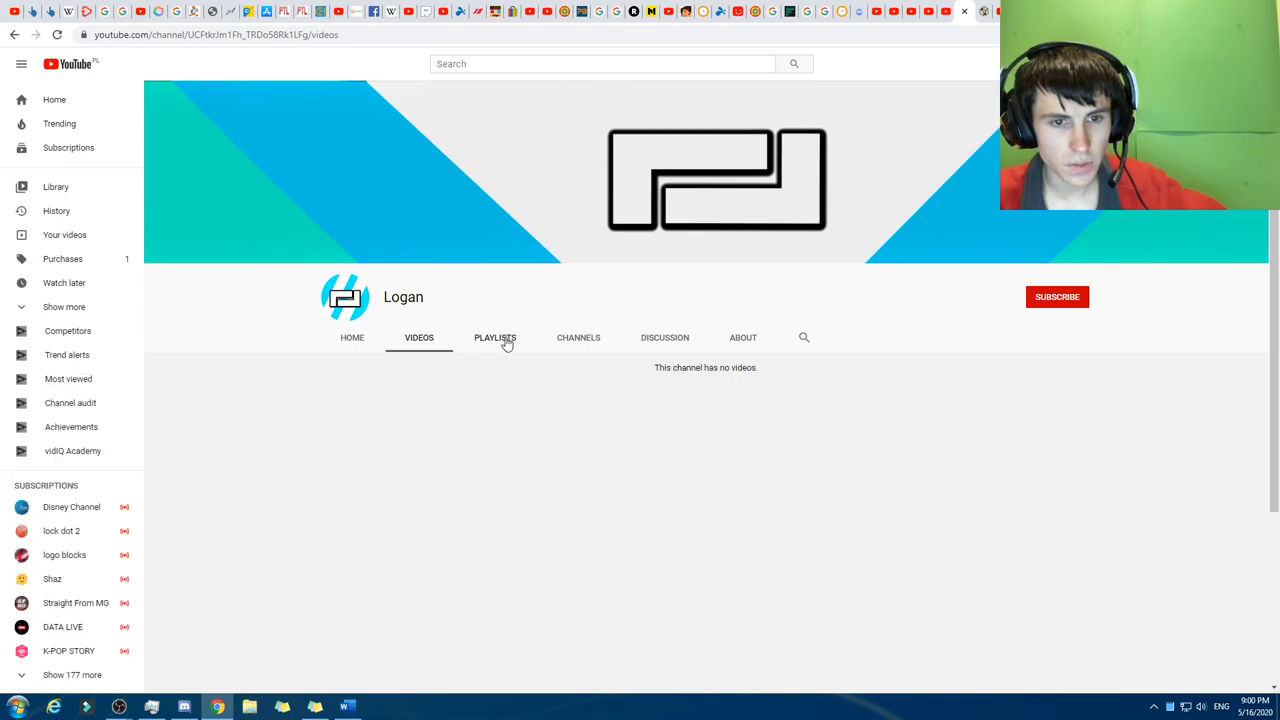
pyautogui.click(578, 336)
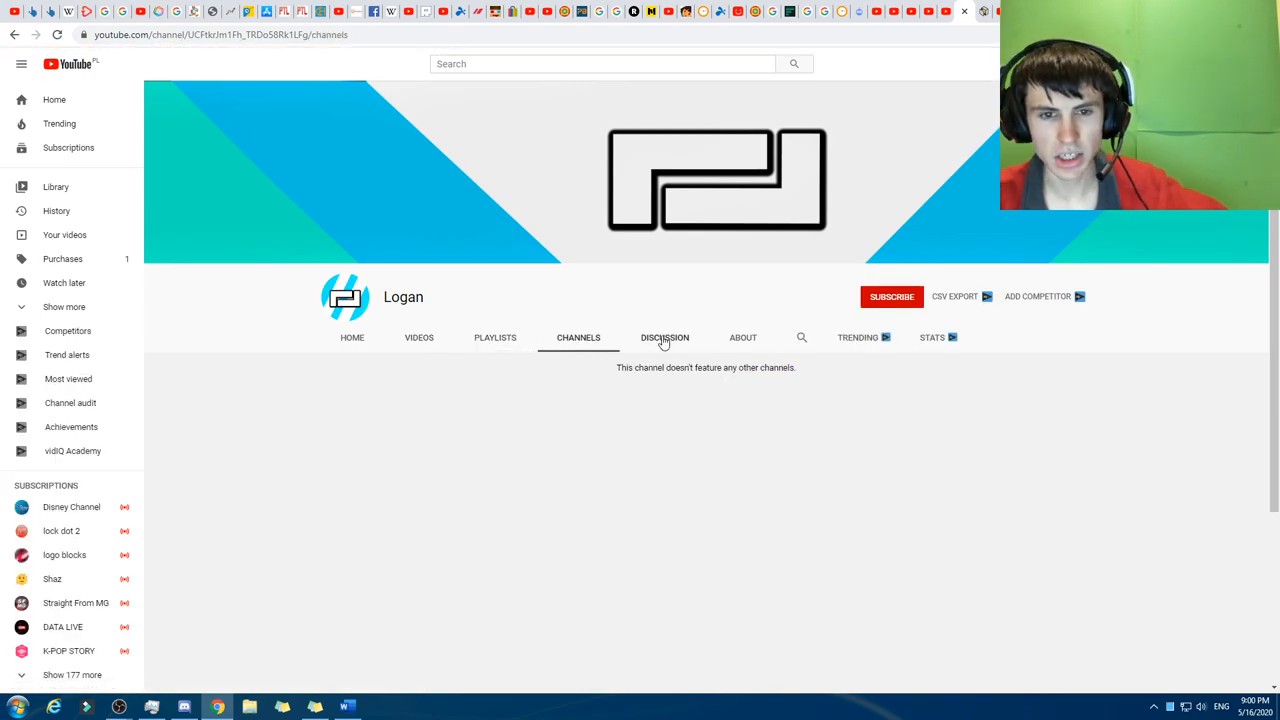
pyautogui.click(664, 336)
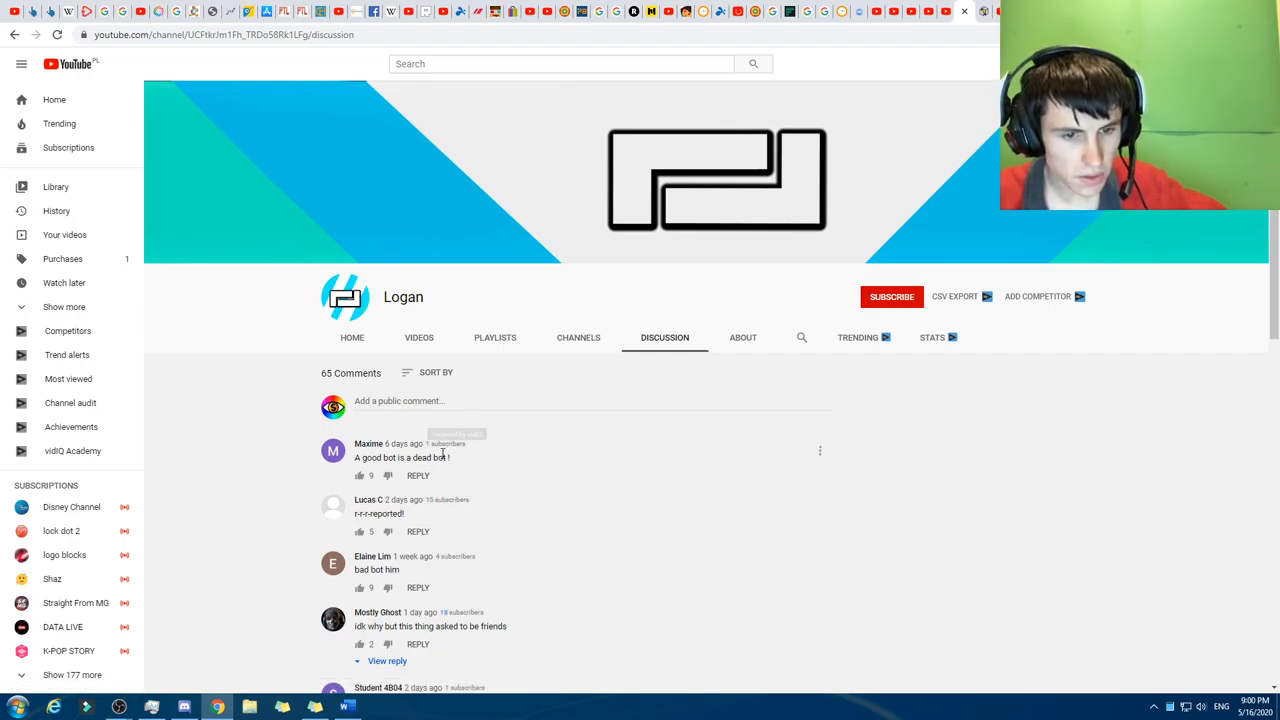
pyautogui.scroll(-3)
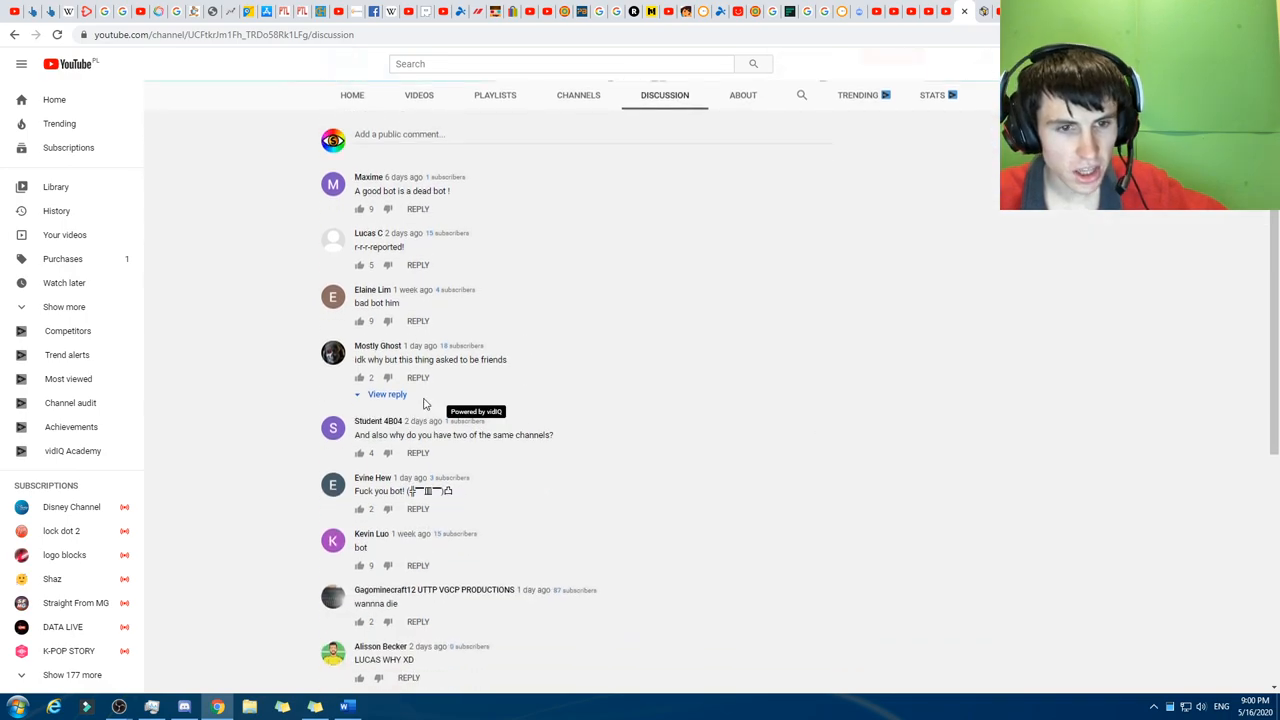
pyautogui.scroll(-3)
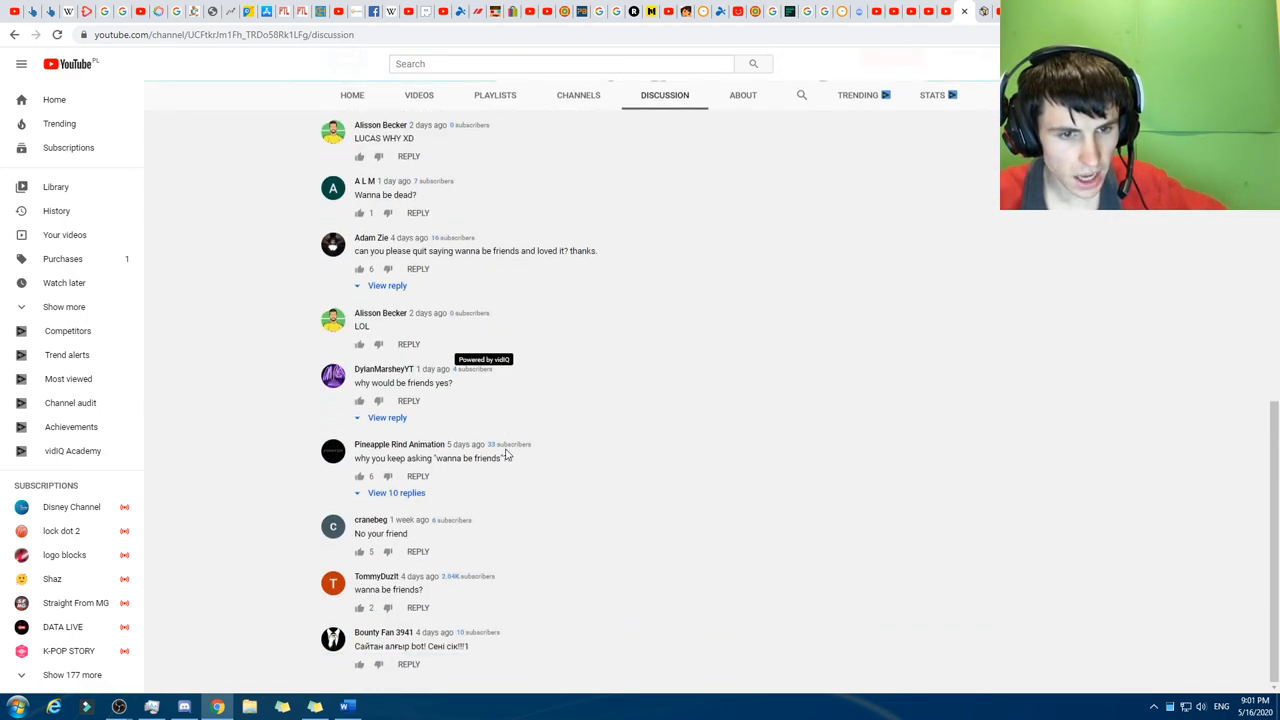
pyautogui.click(396, 492)
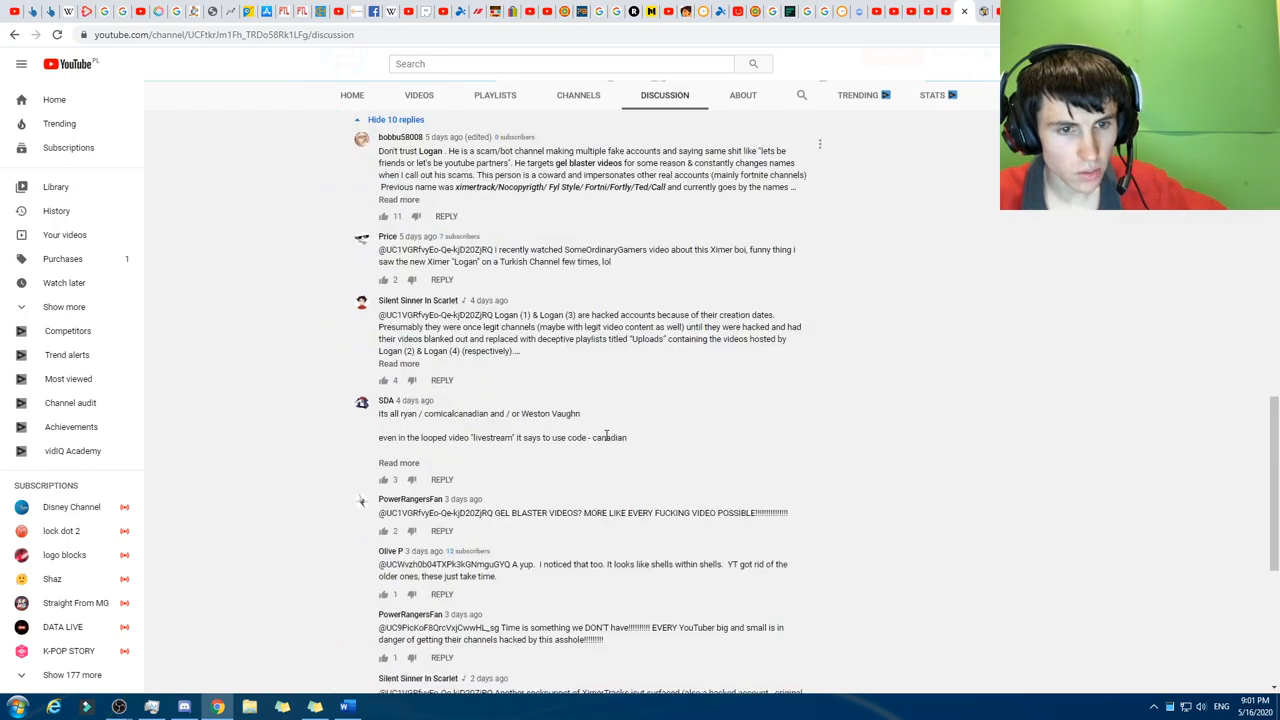
# - Read further down the 65 bot-accusing comments and show the reply under the fourth comment
pyautogui.scroll(-3)
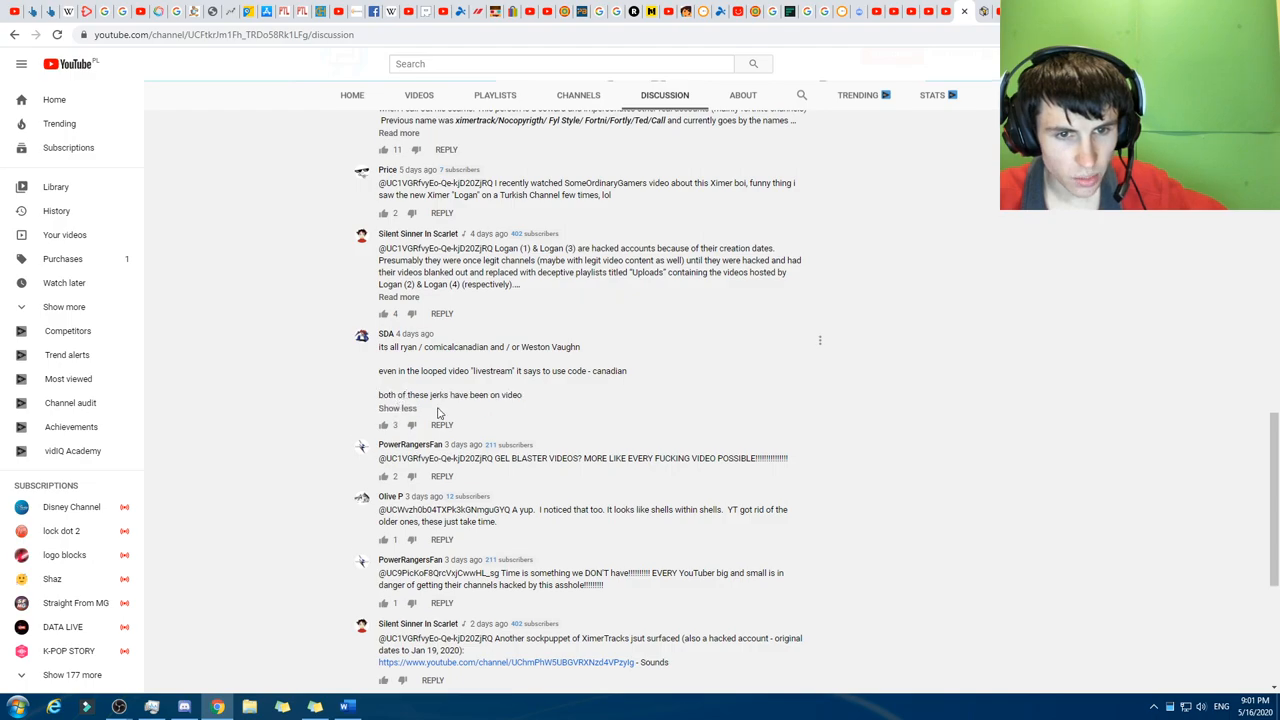
pyautogui.scroll(-3)
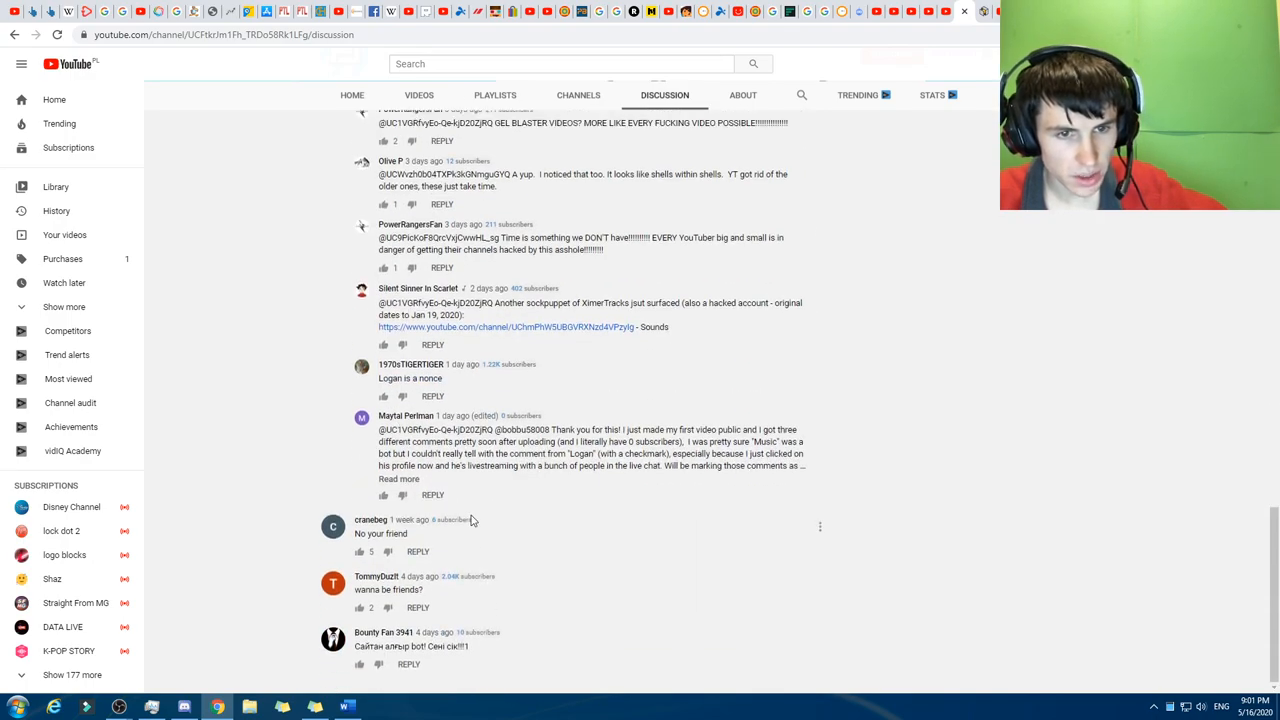
pyautogui.scroll(-3)
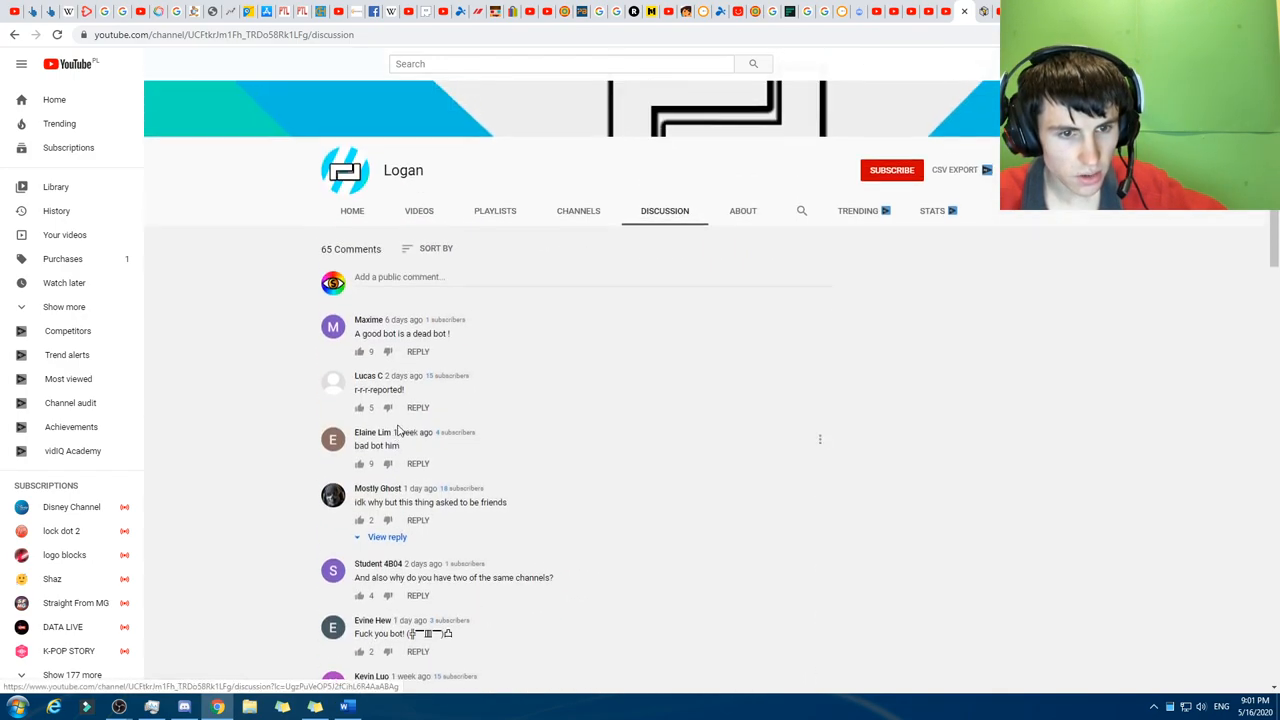
pyautogui.click(388, 536)
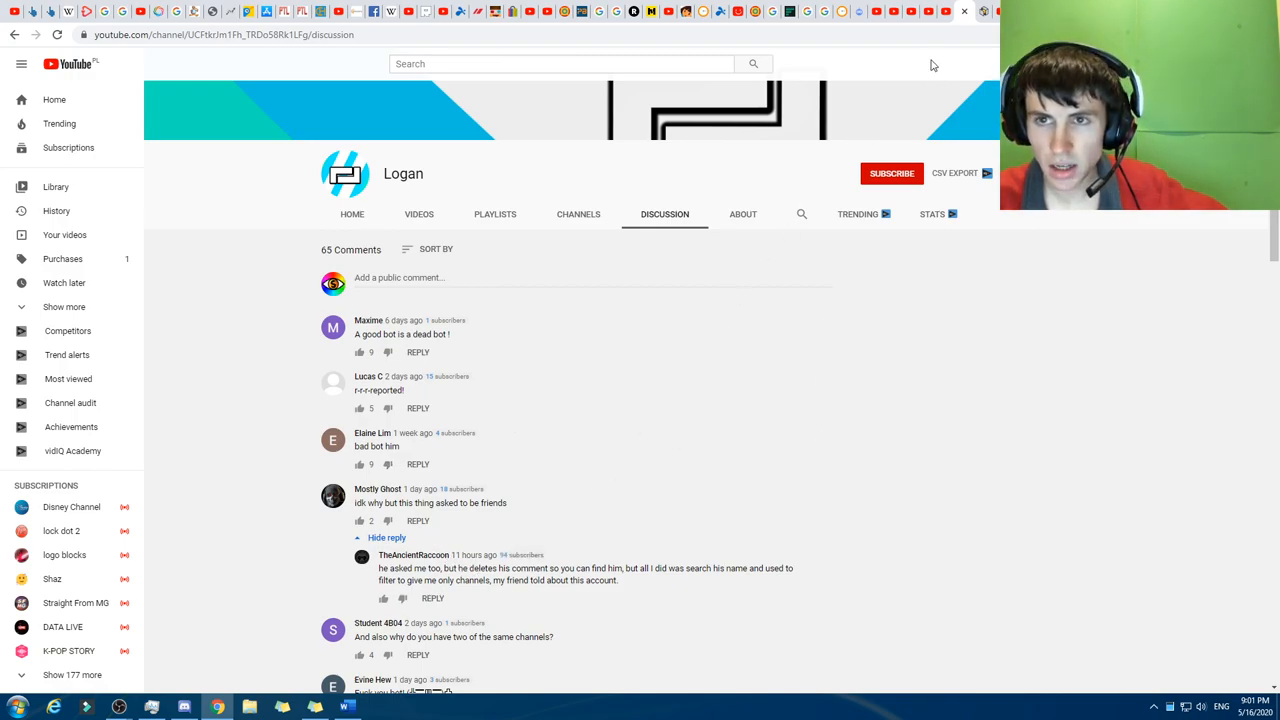
# - Move through the Vakzy videos and verified Logan pages to the terminated Logan account notice
pyautogui.click(352, 214)
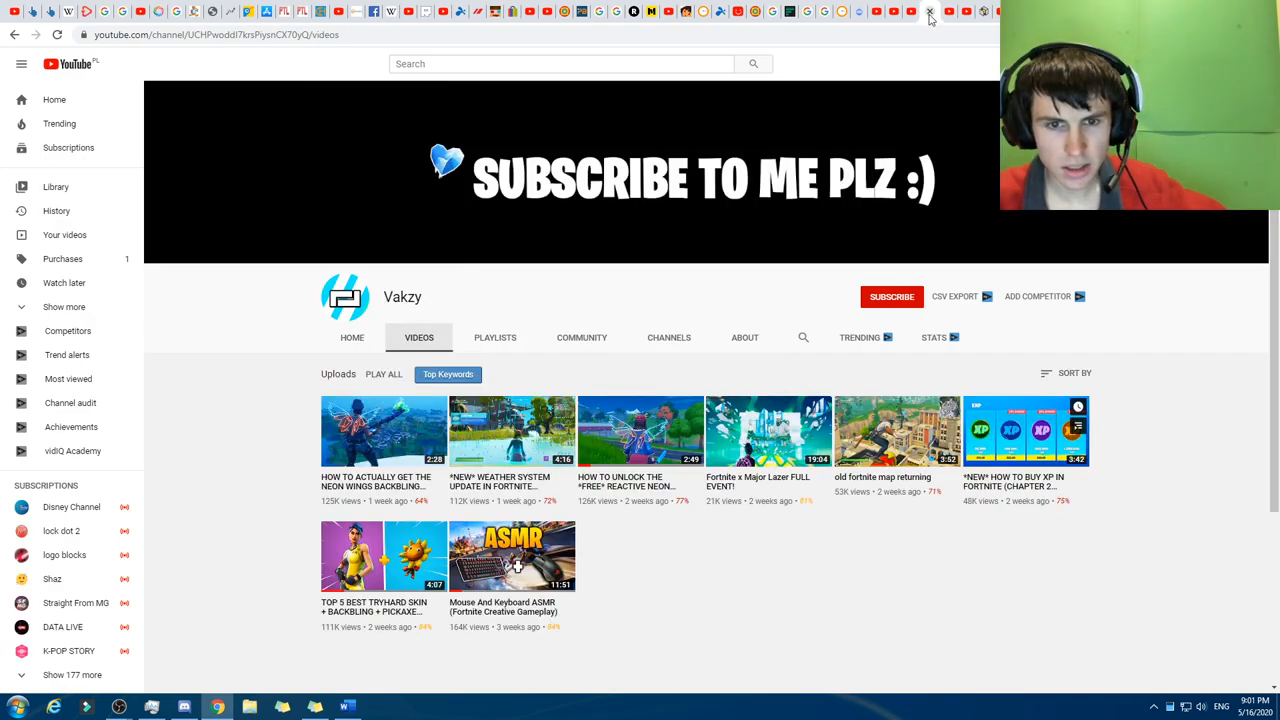
pyautogui.click(352, 336)
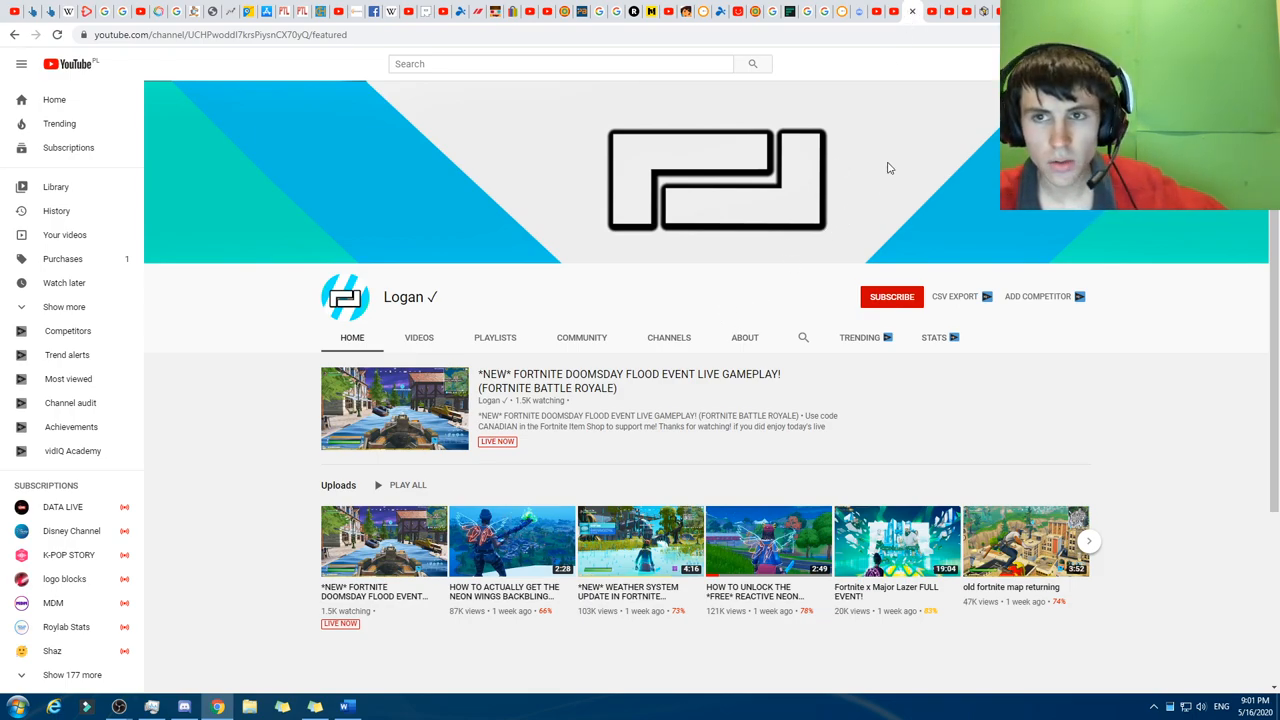
pyautogui.click(420, 336)
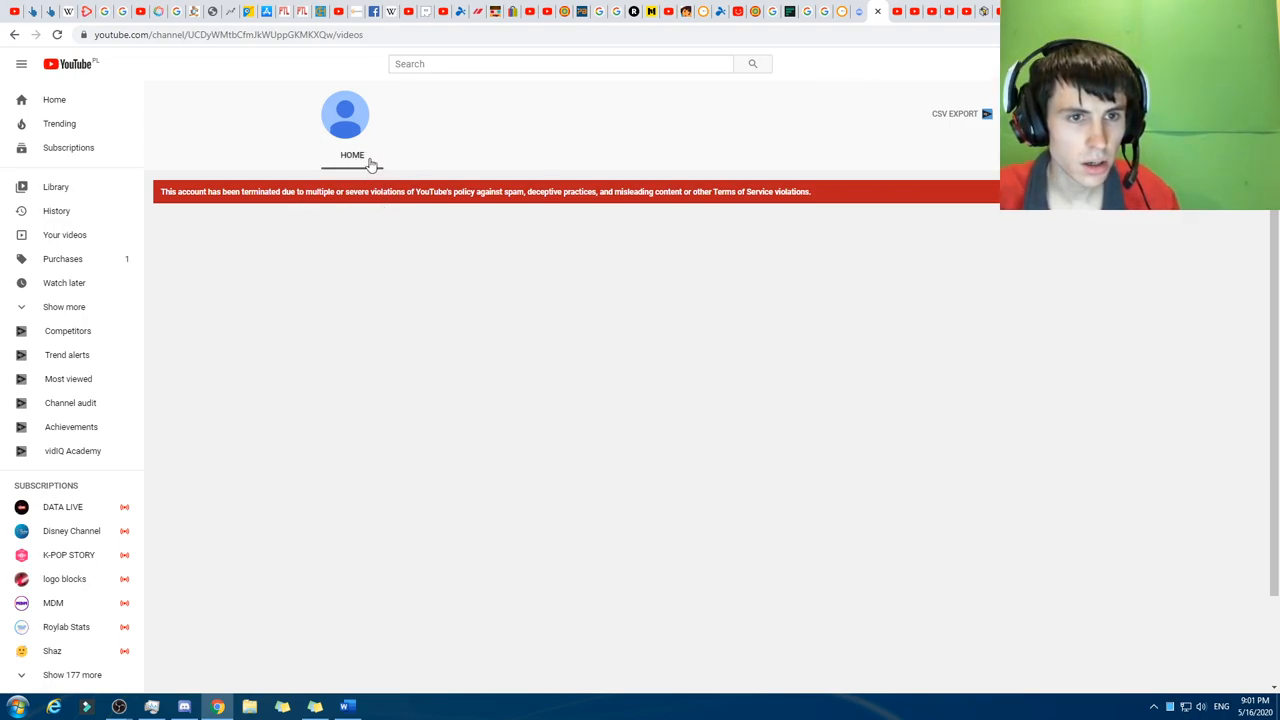
pyautogui.moveTo(838, 116)
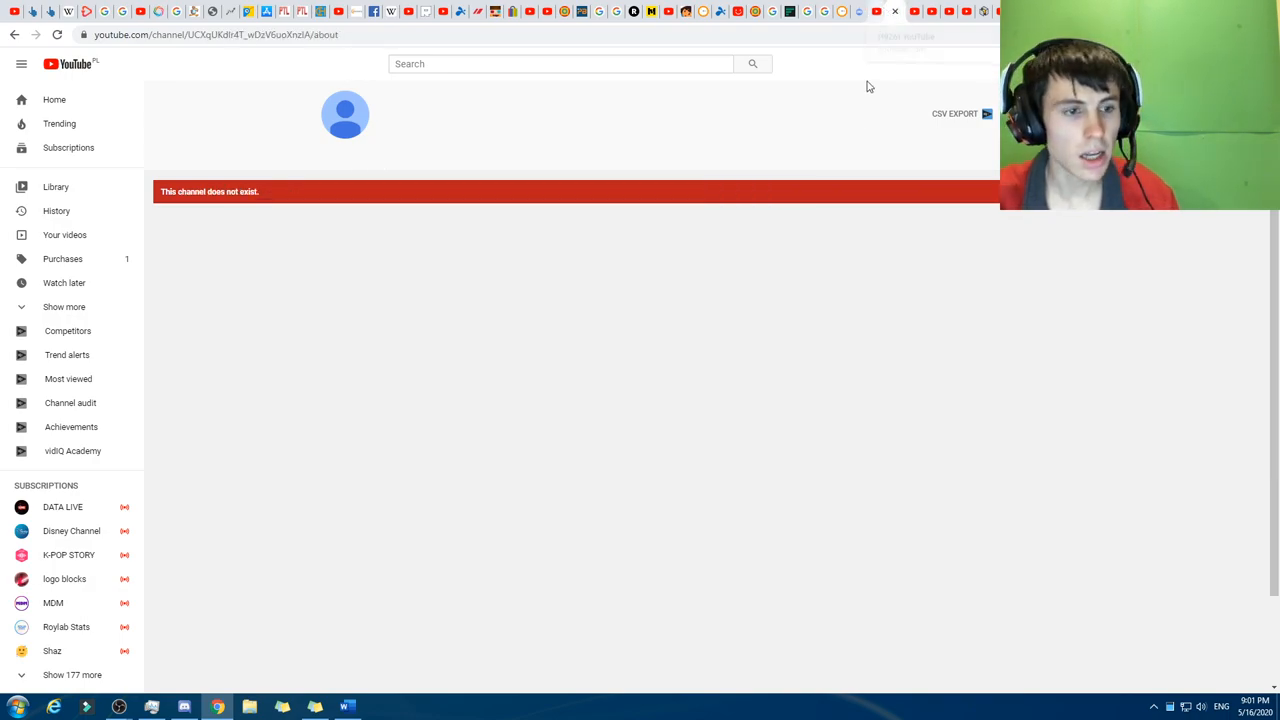
pyautogui.moveTo(688, 376)
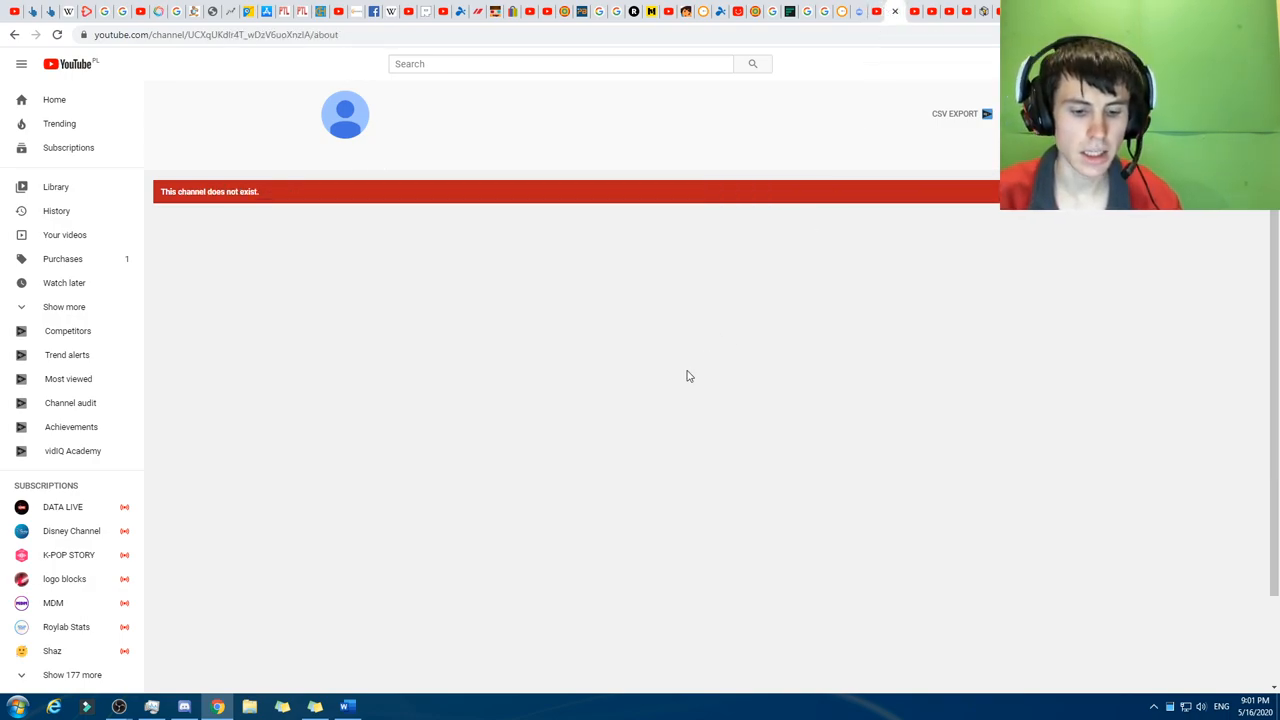